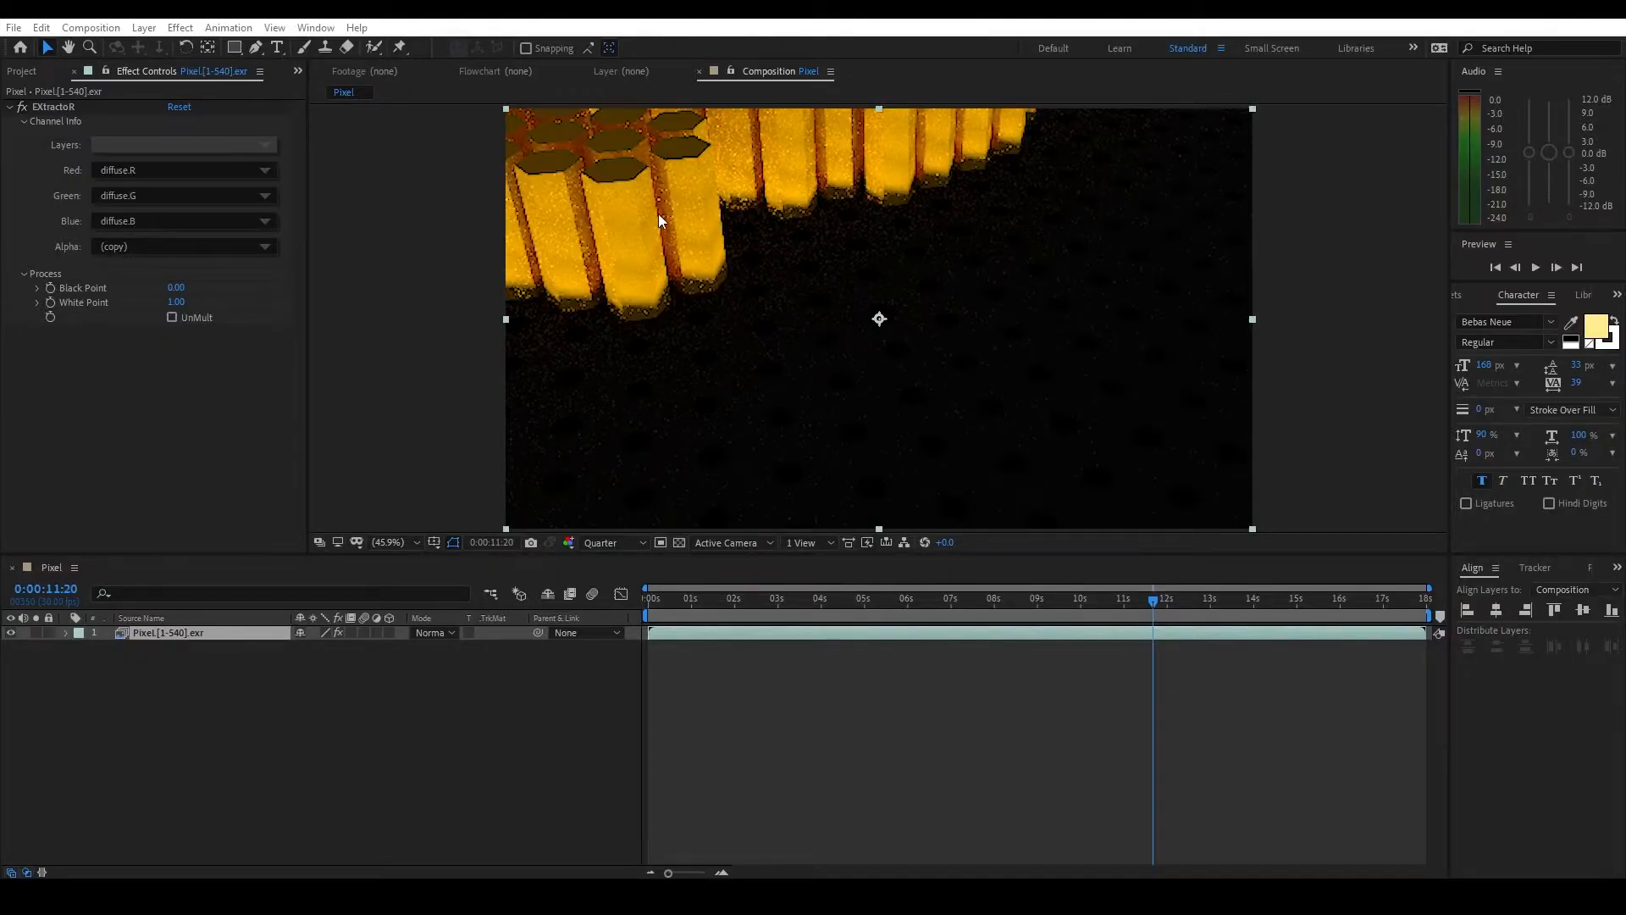
- Choose the Z pass as the extracted layer, mapping it to red, green and blue
{"action": "left_click", "coordinate": [183, 146]}
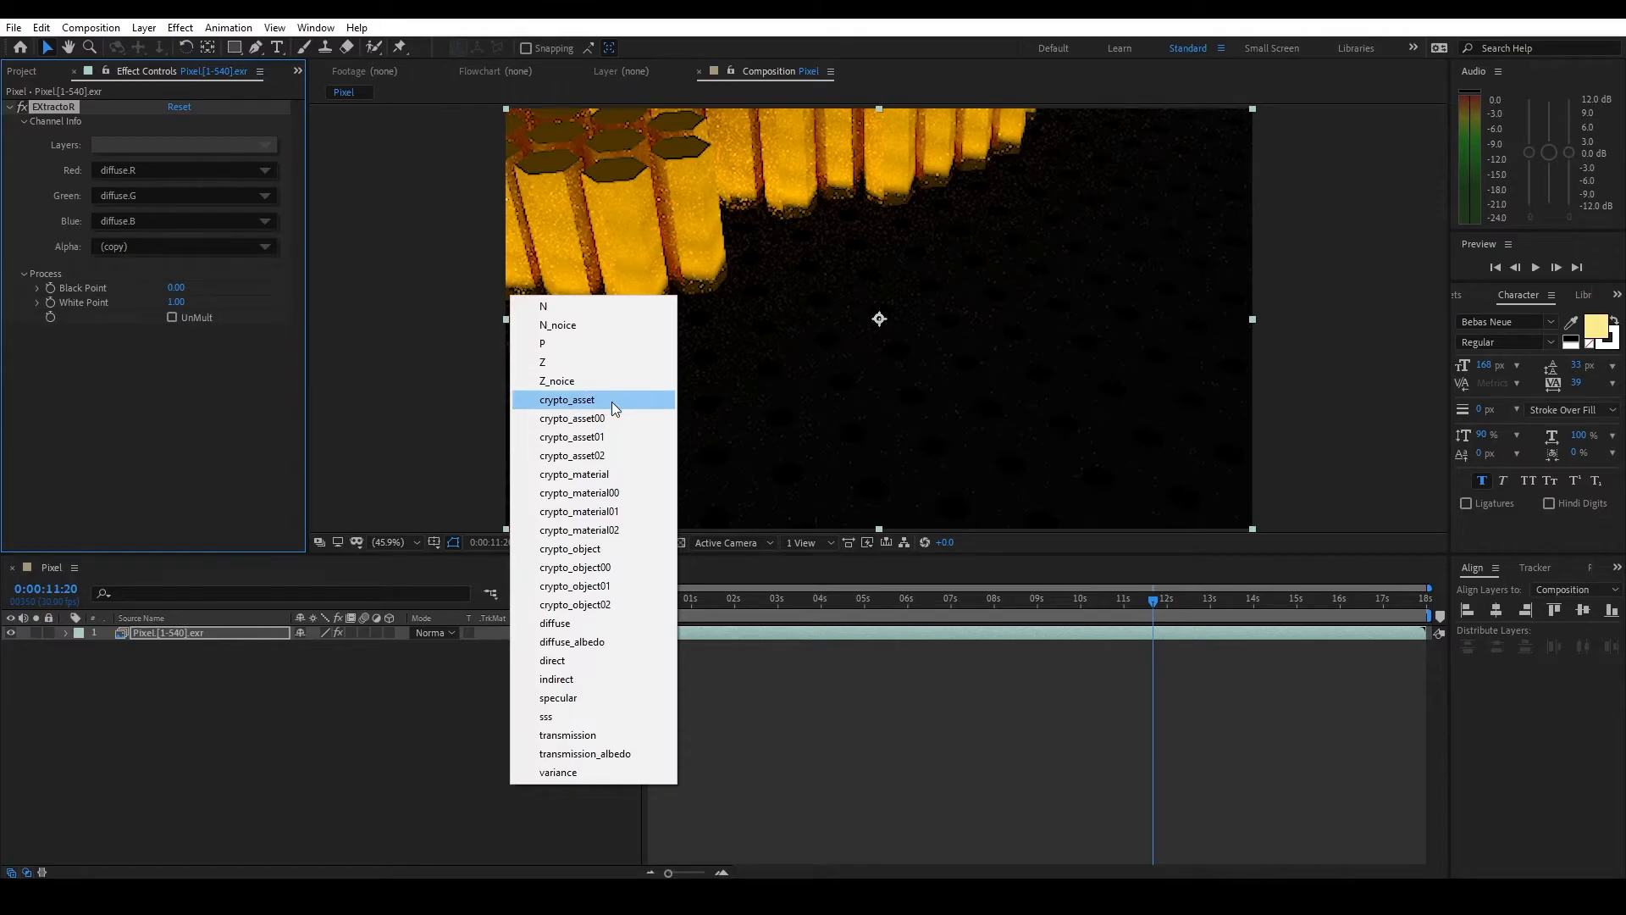
{"action": "mouse_move", "coordinate": [617, 418]}
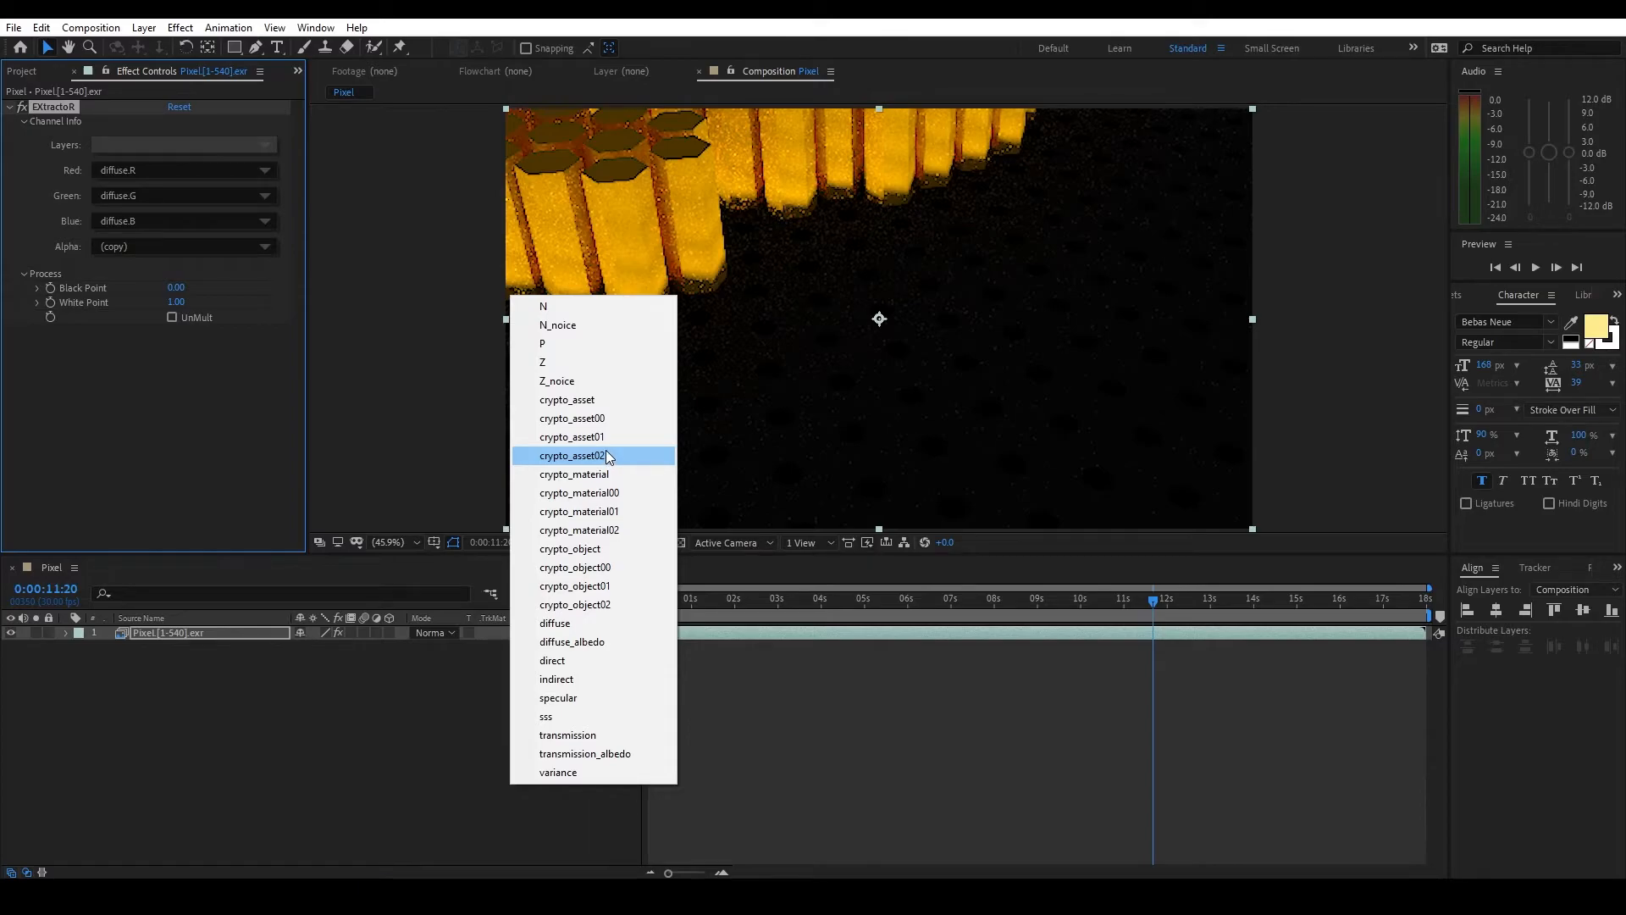
{"action": "mouse_move", "coordinate": [613, 449]}
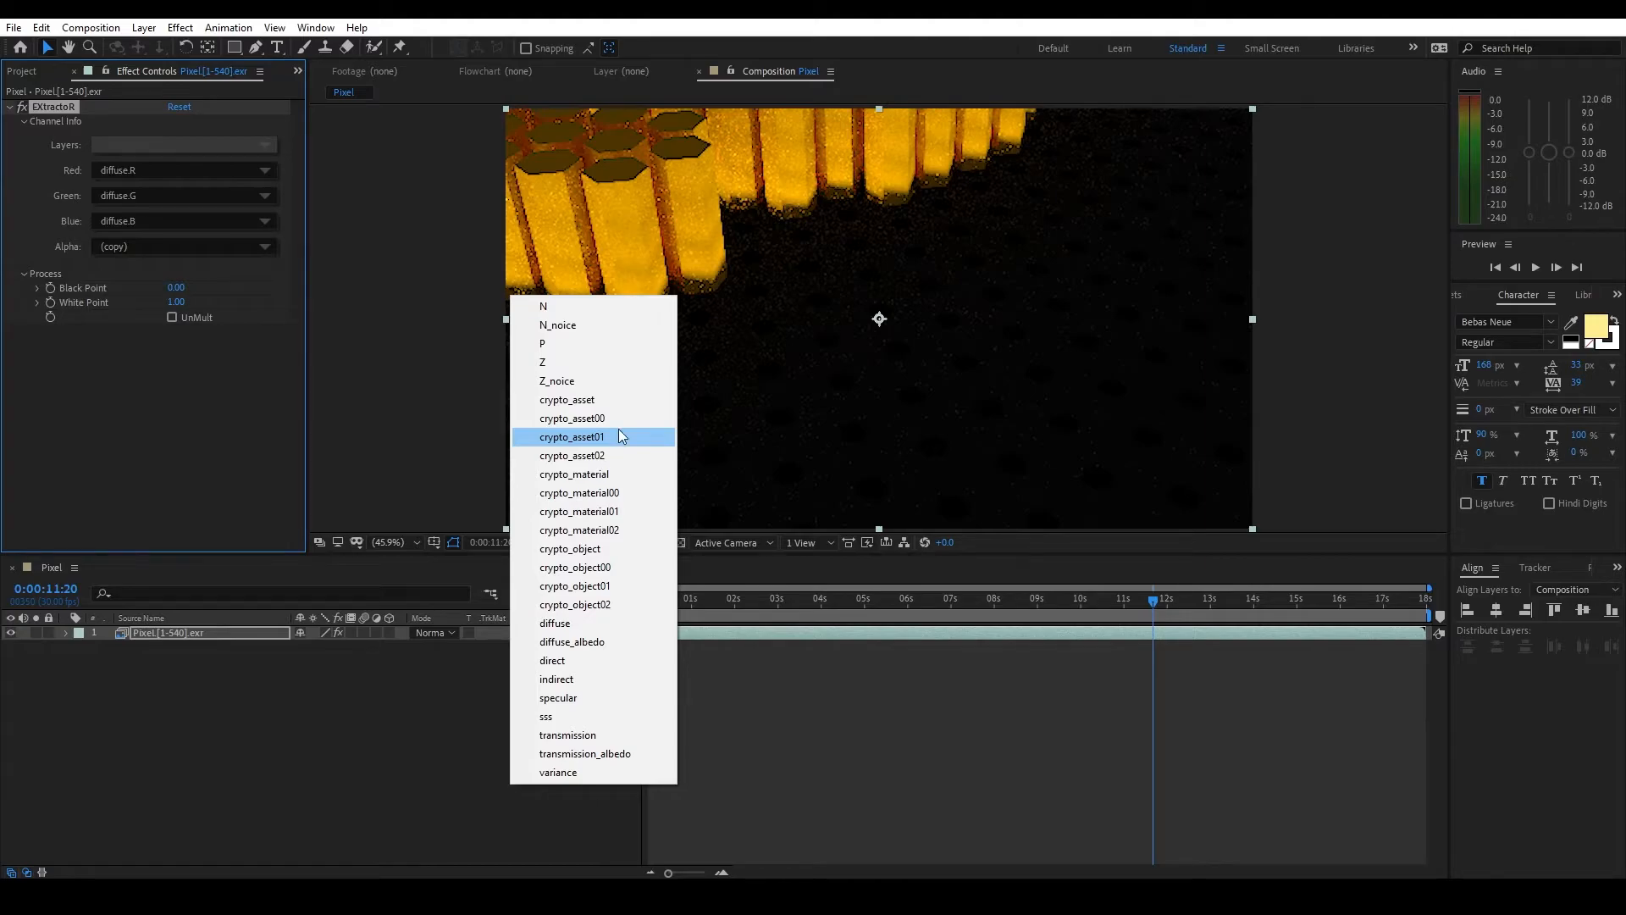
{"action": "left_click", "coordinate": [542, 361]}
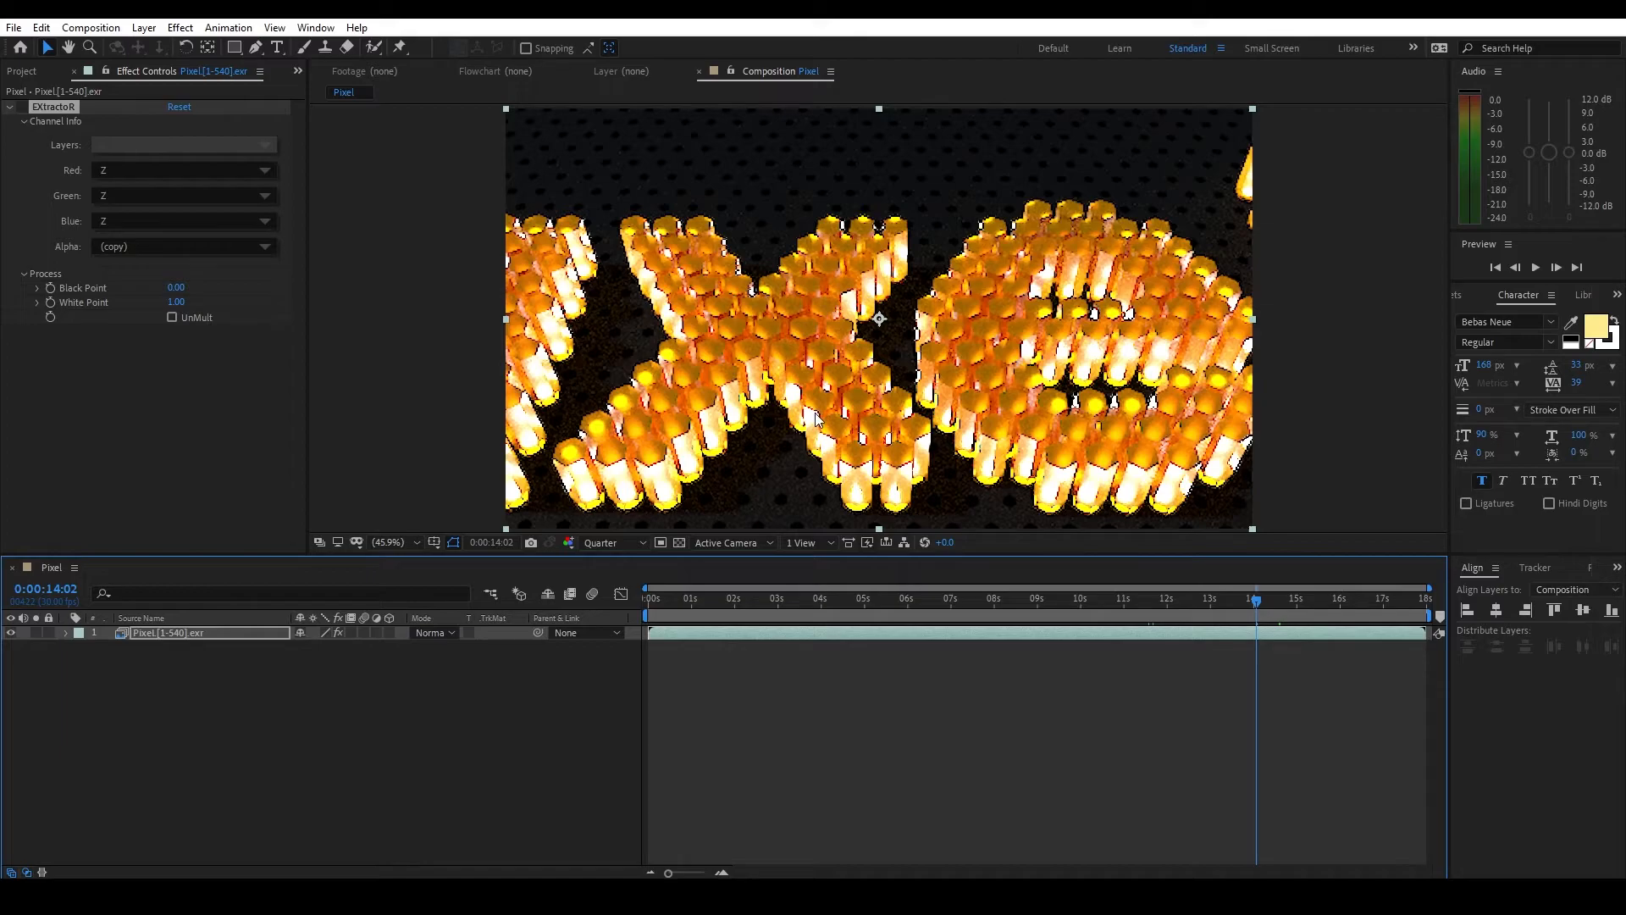
{"action": "mouse_move", "coordinate": [822, 437]}
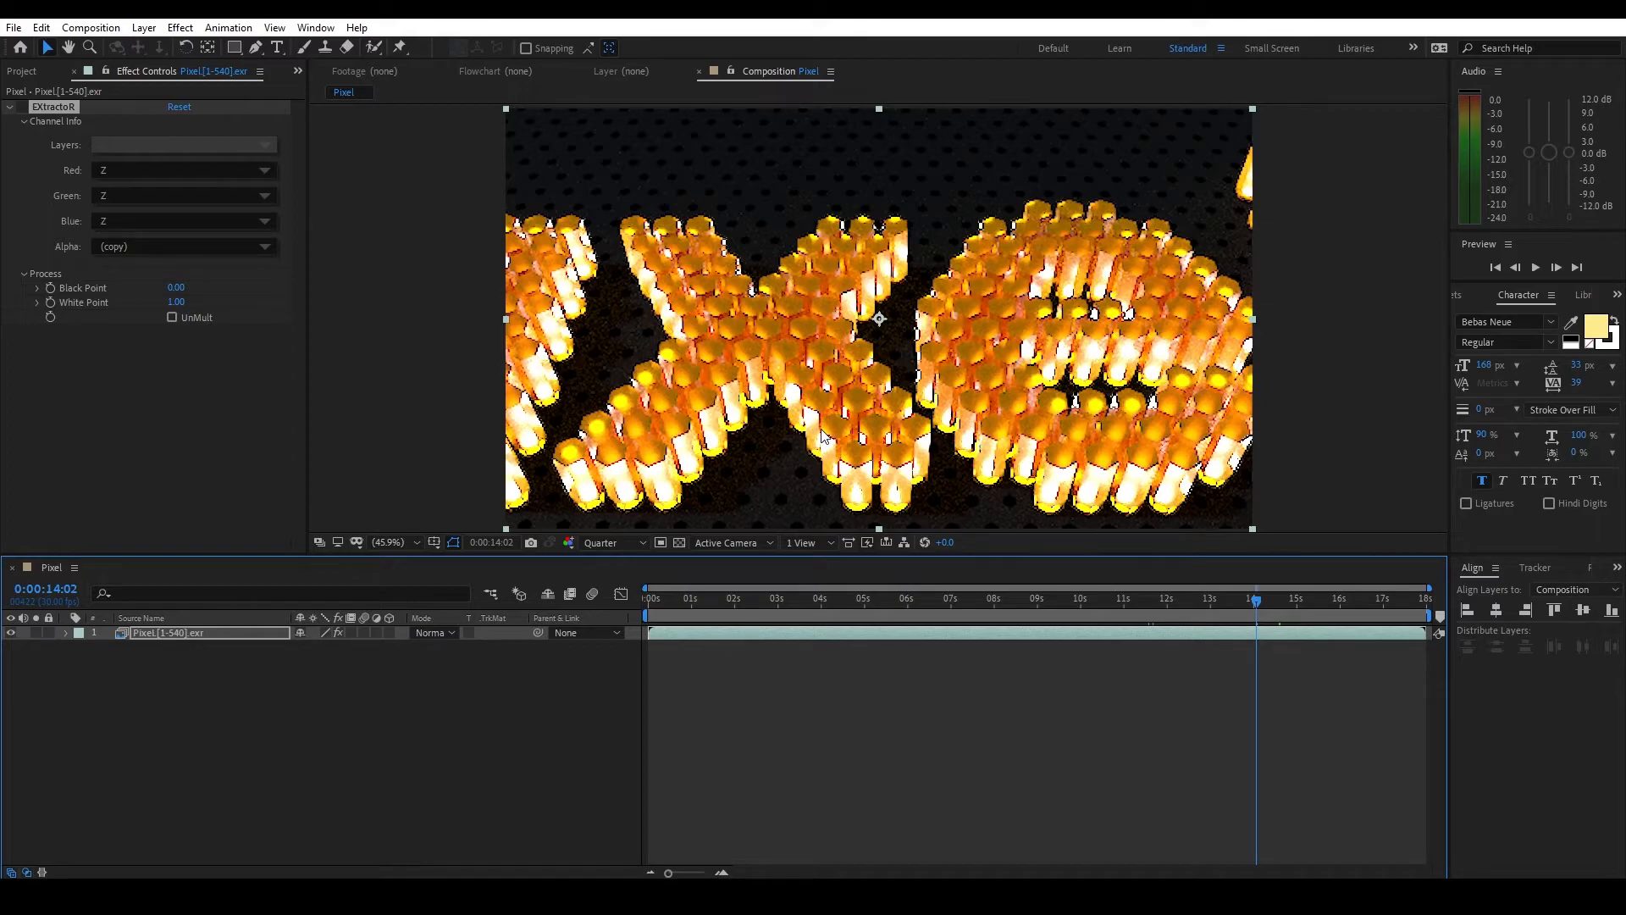
{"action": "mouse_move", "coordinate": [834, 427]}
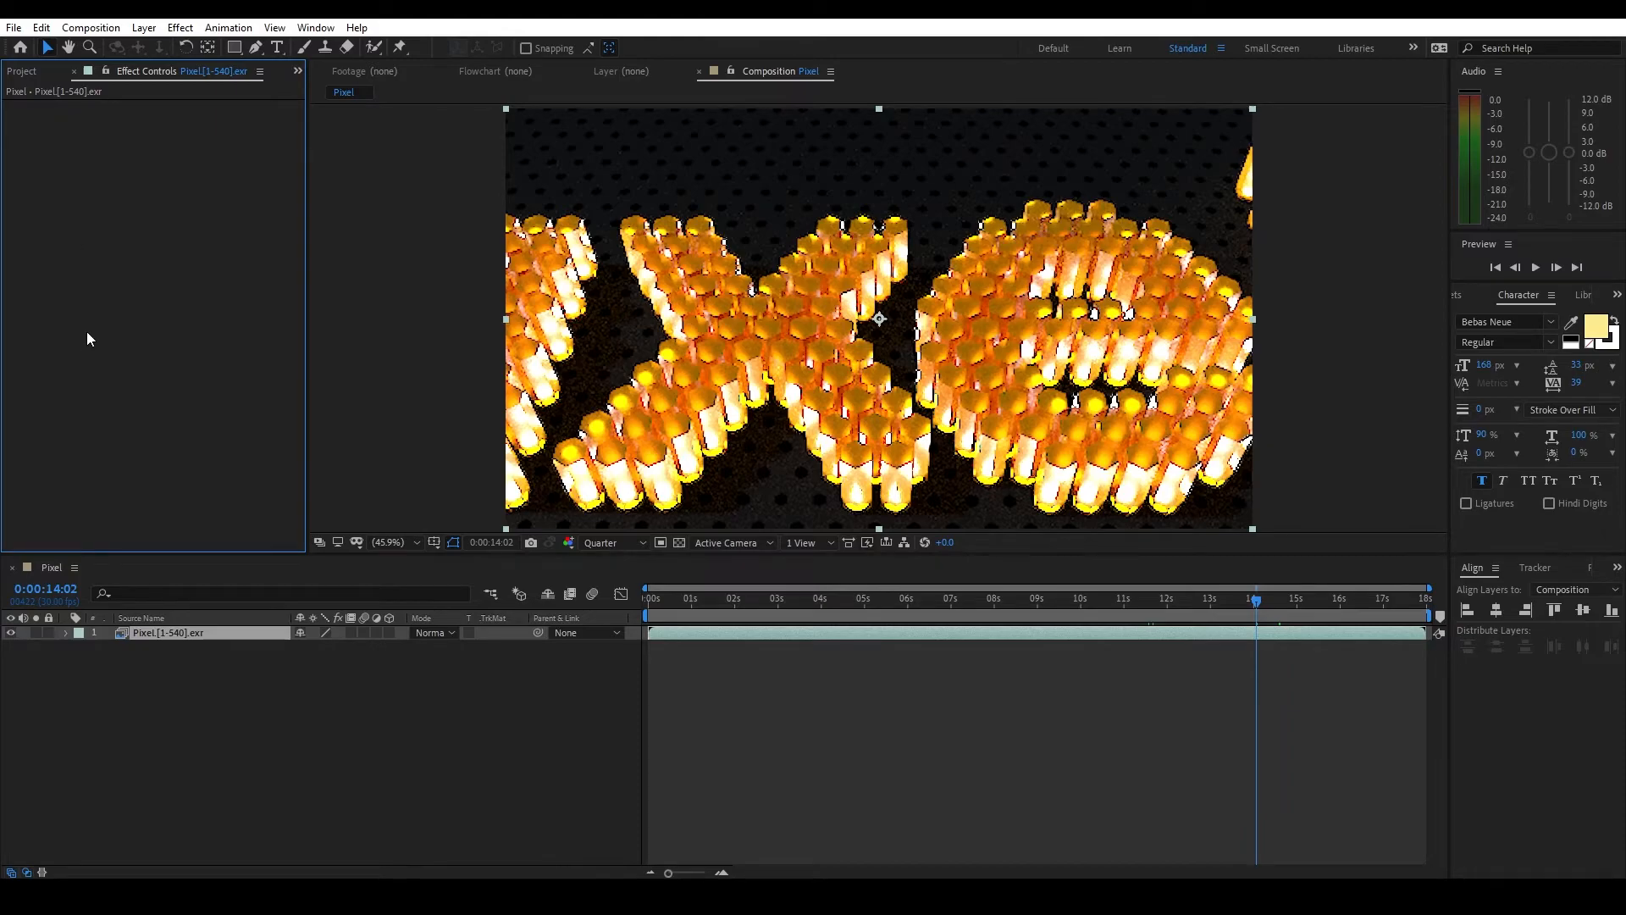
- Find Cryptomatte via the 'cr' search and apply it to the Pixel EXR layer
{"action": "type", "text": "cr"}
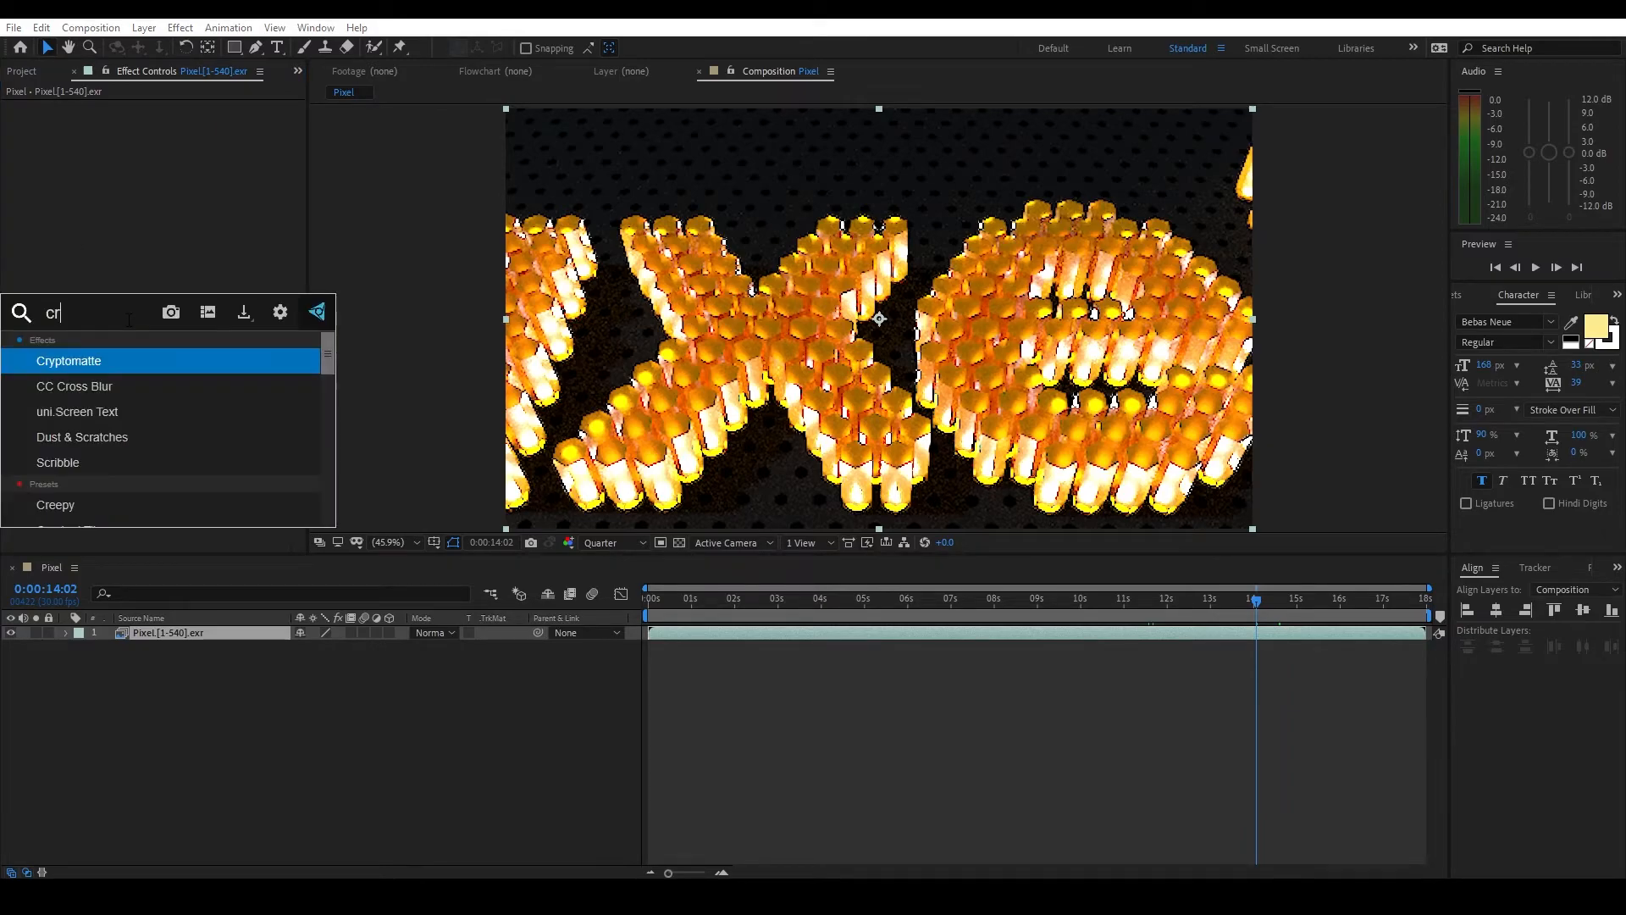
{"action": "double_click", "coordinate": [68, 361]}
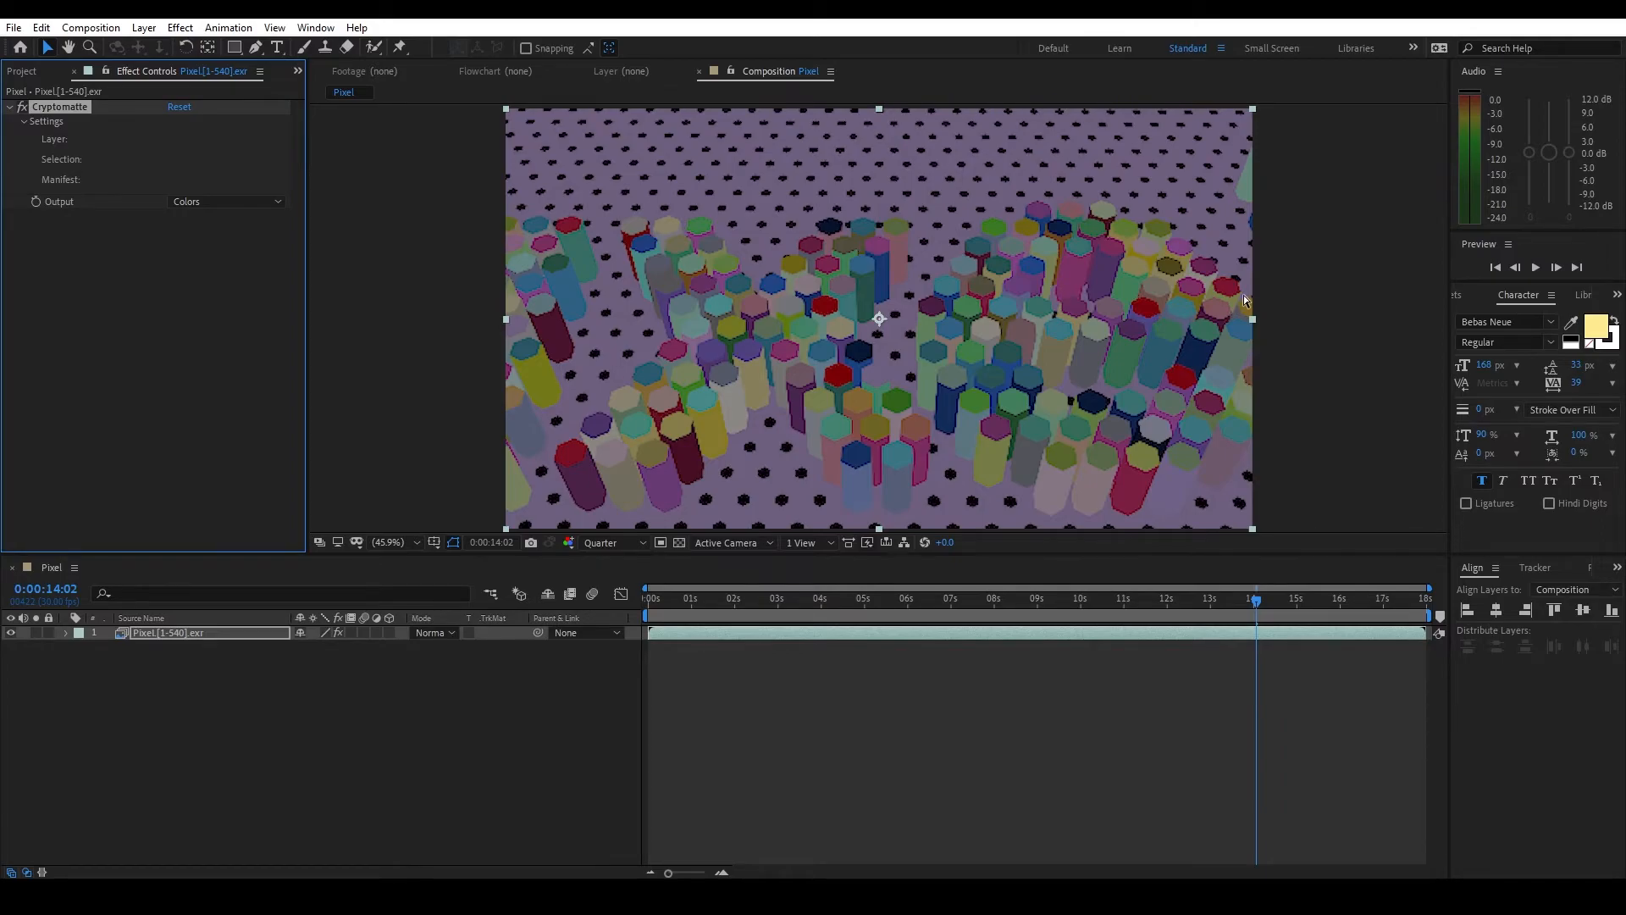
{"action": "mouse_move", "coordinate": [1298, 247]}
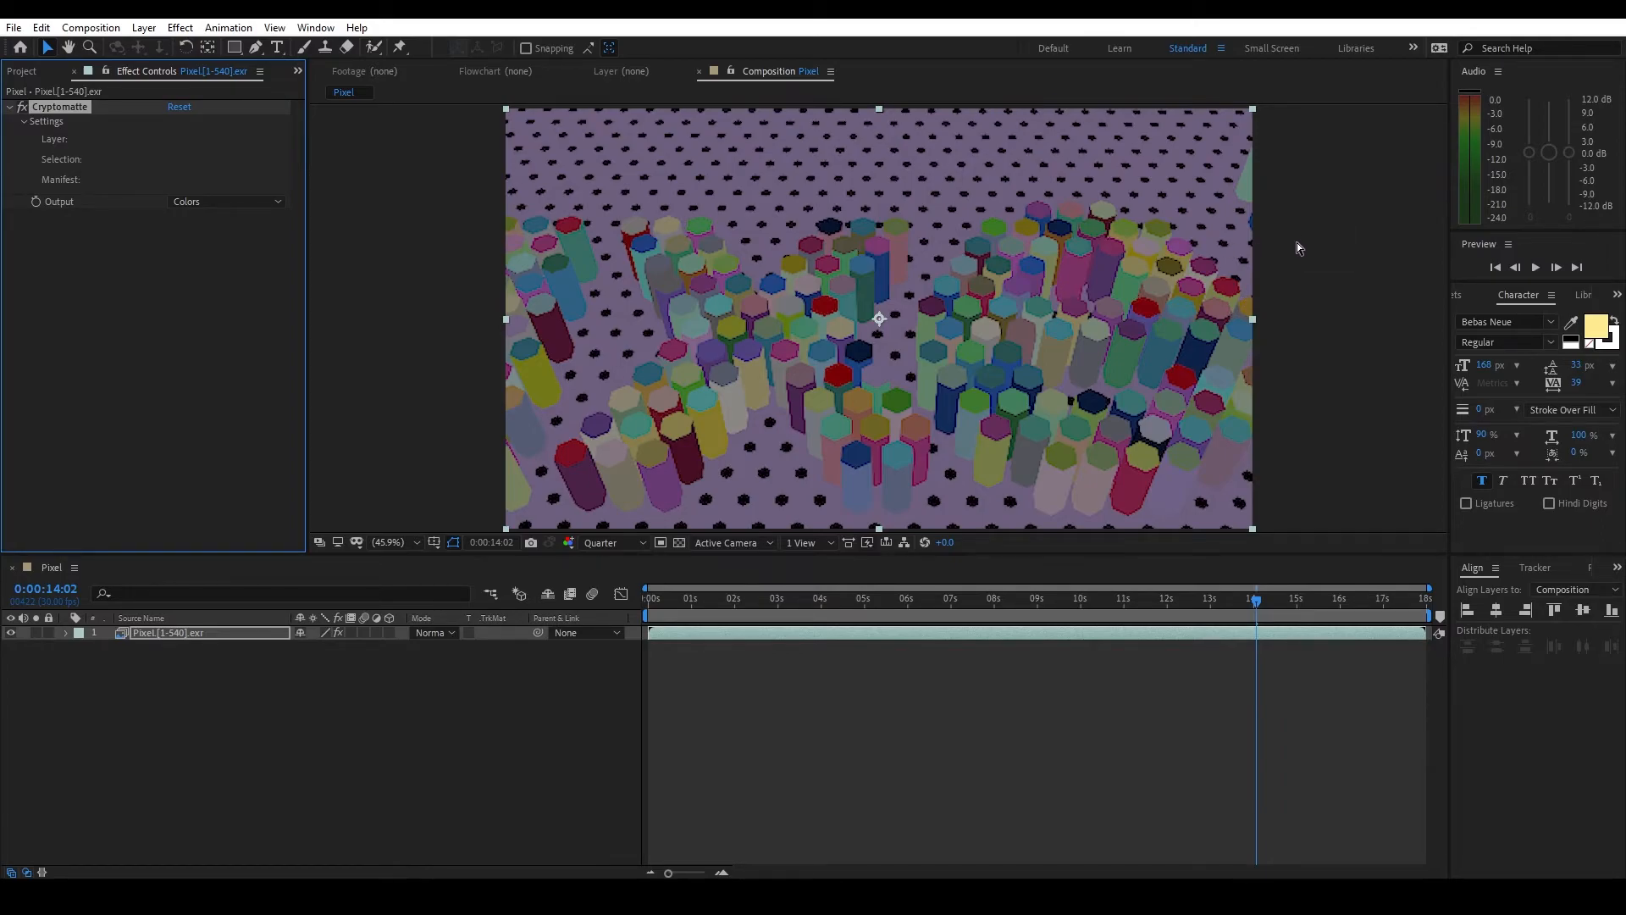
{"action": "mouse_move", "coordinate": [648, 291]}
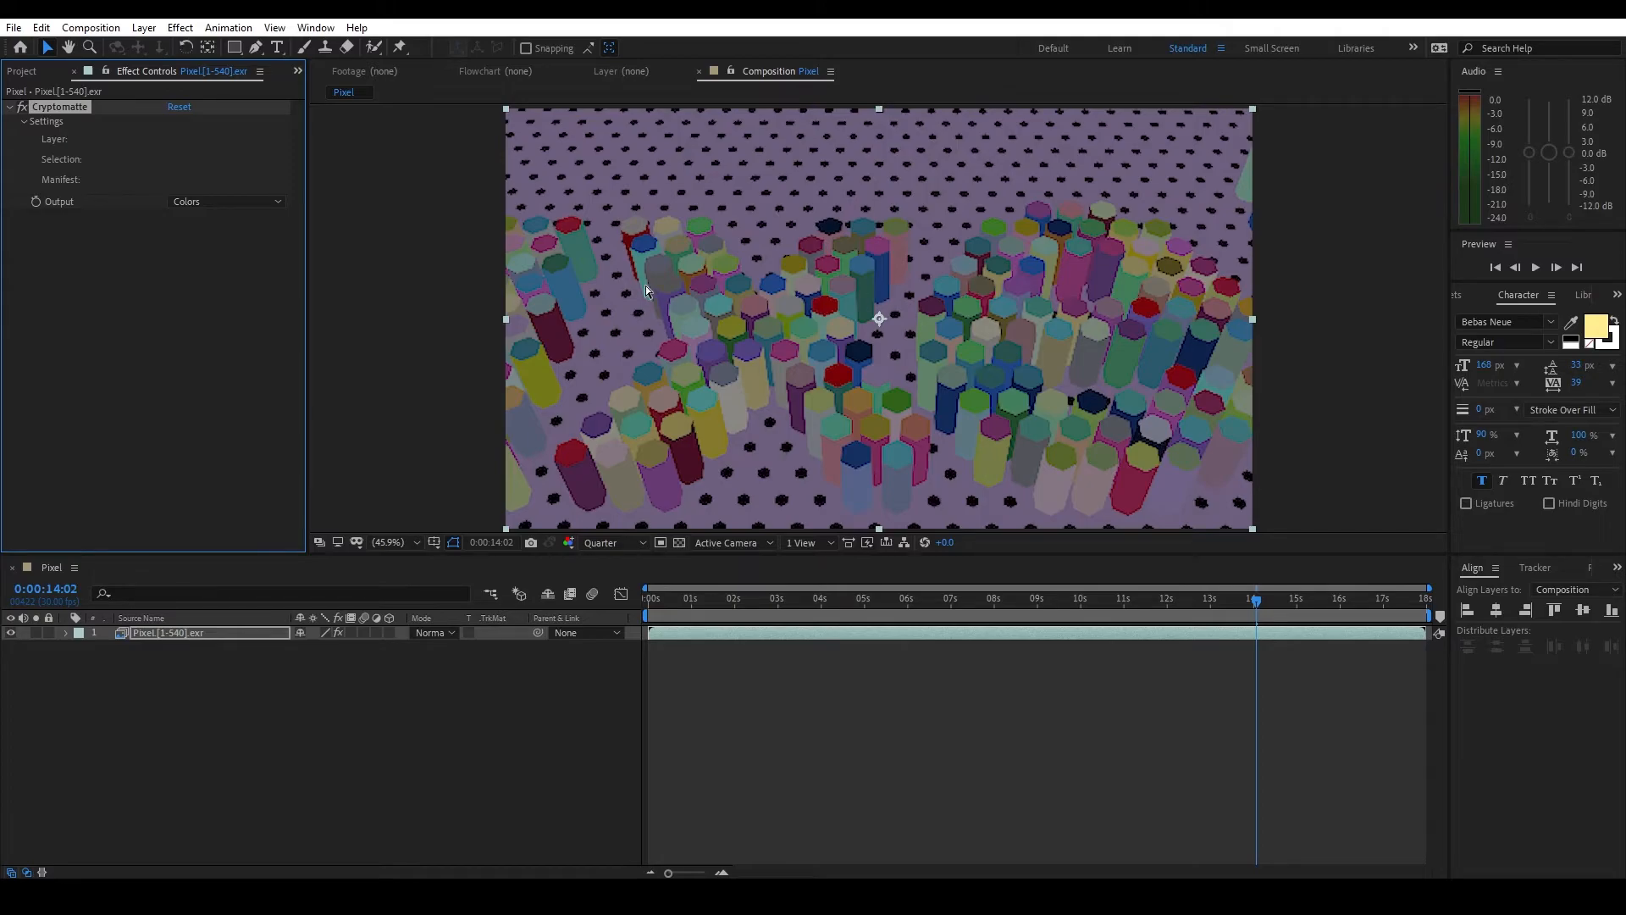
{"action": "mouse_move", "coordinate": [1238, 197]}
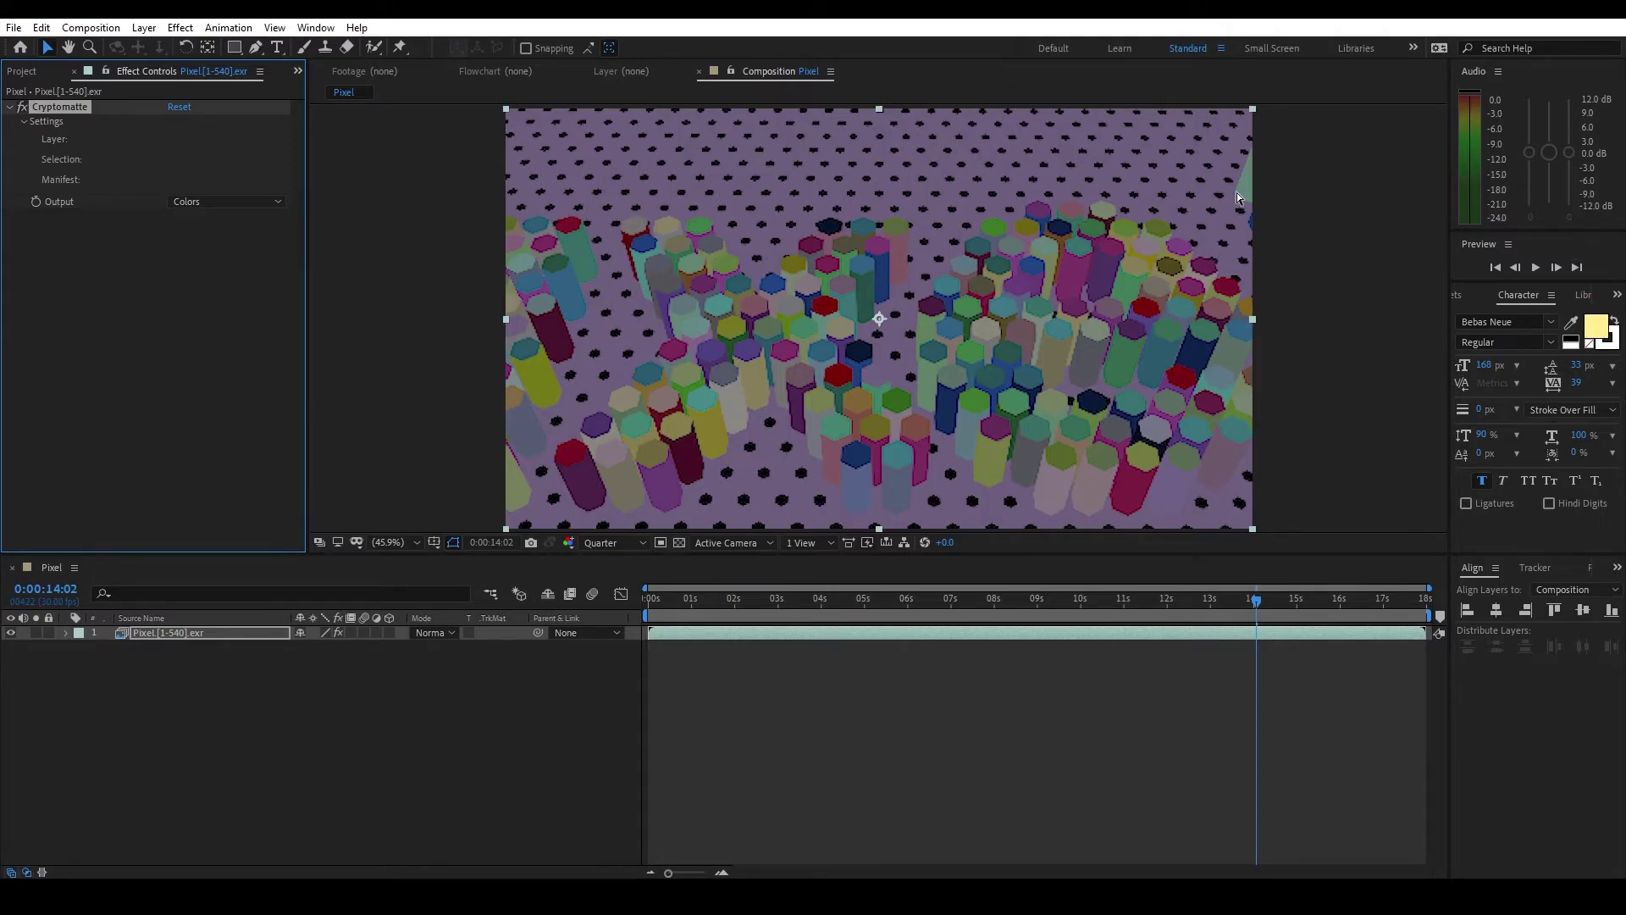
{"action": "mouse_move", "coordinate": [873, 441]}
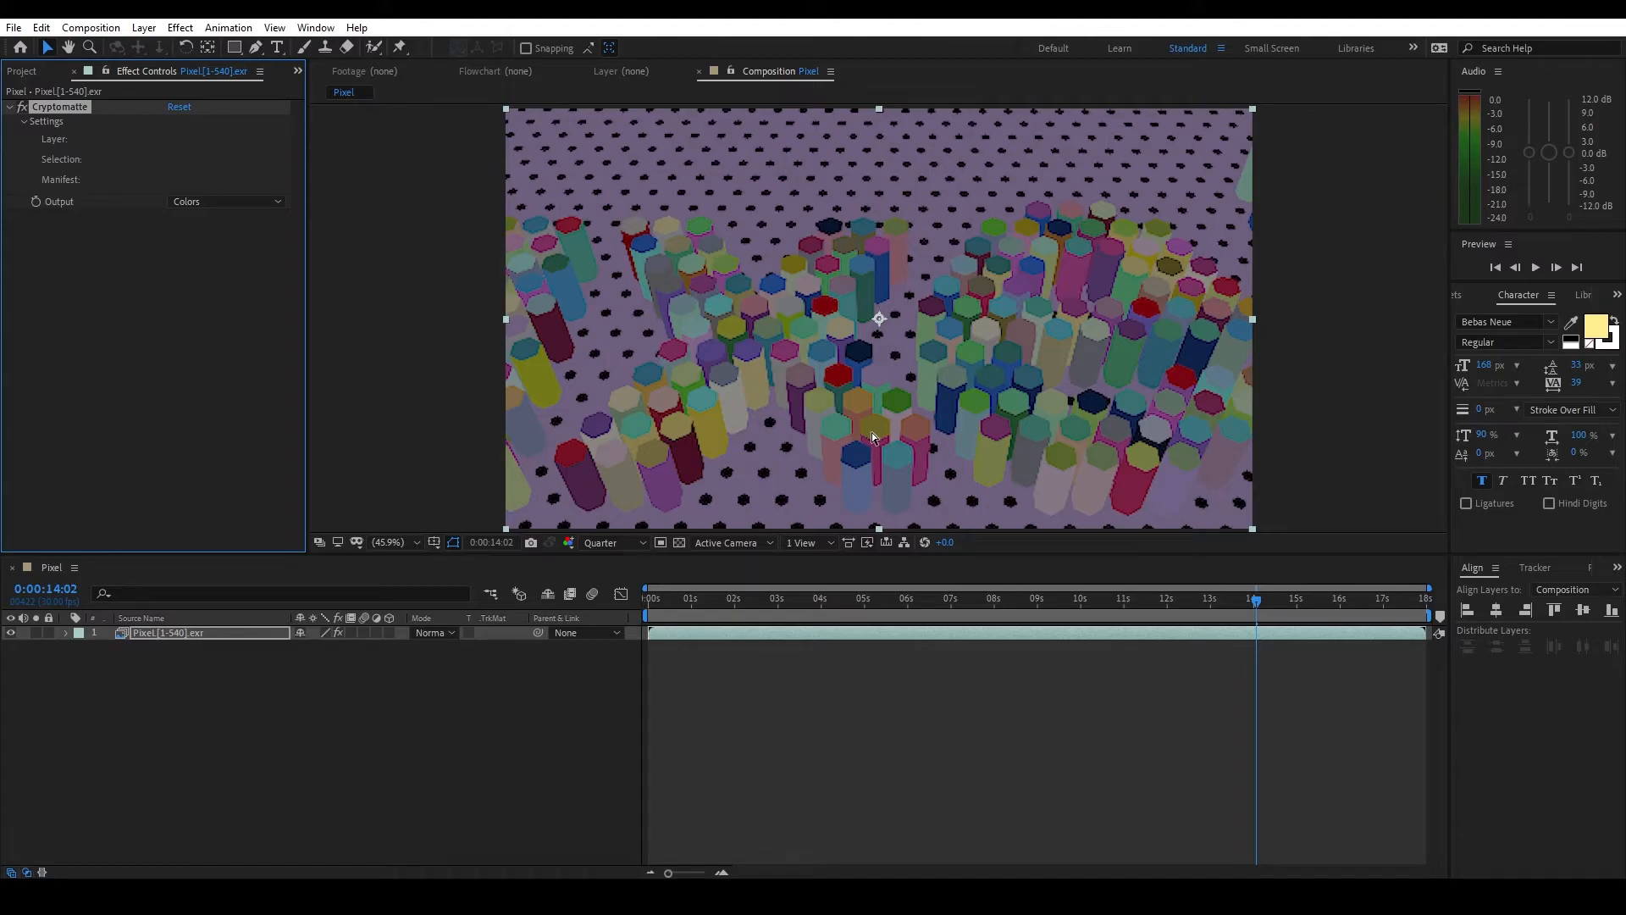
- Pick the bottom-centre peg so it shows as a white matte among the coloured IDs
{"action": "left_click", "coordinate": [874, 428]}
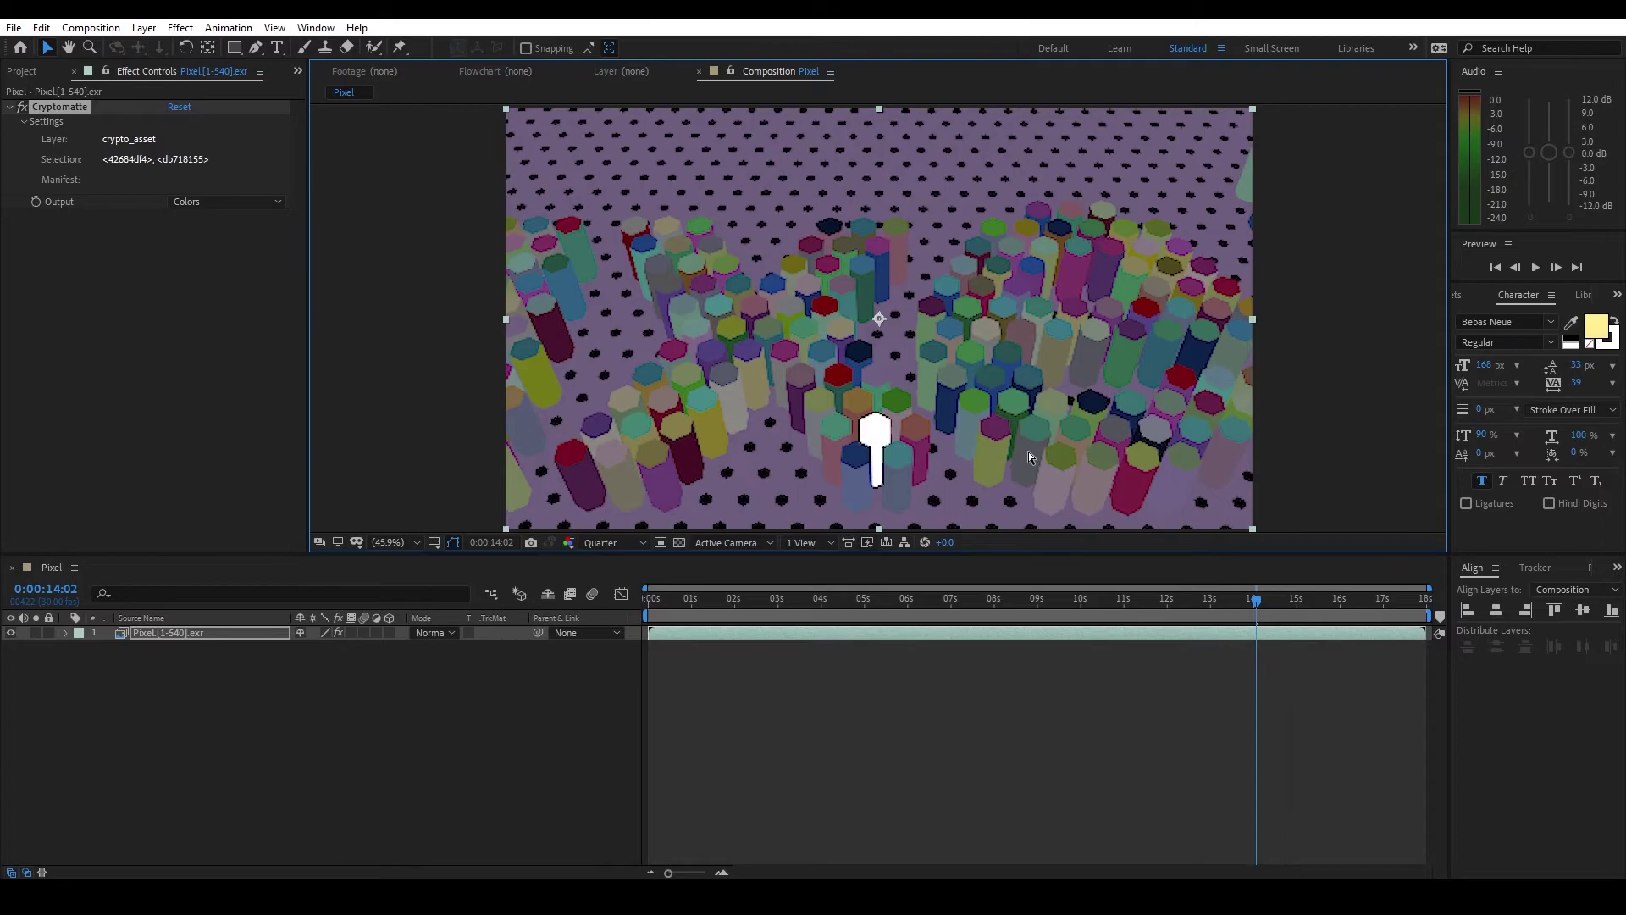
{"action": "mouse_move", "coordinate": [1040, 447]}
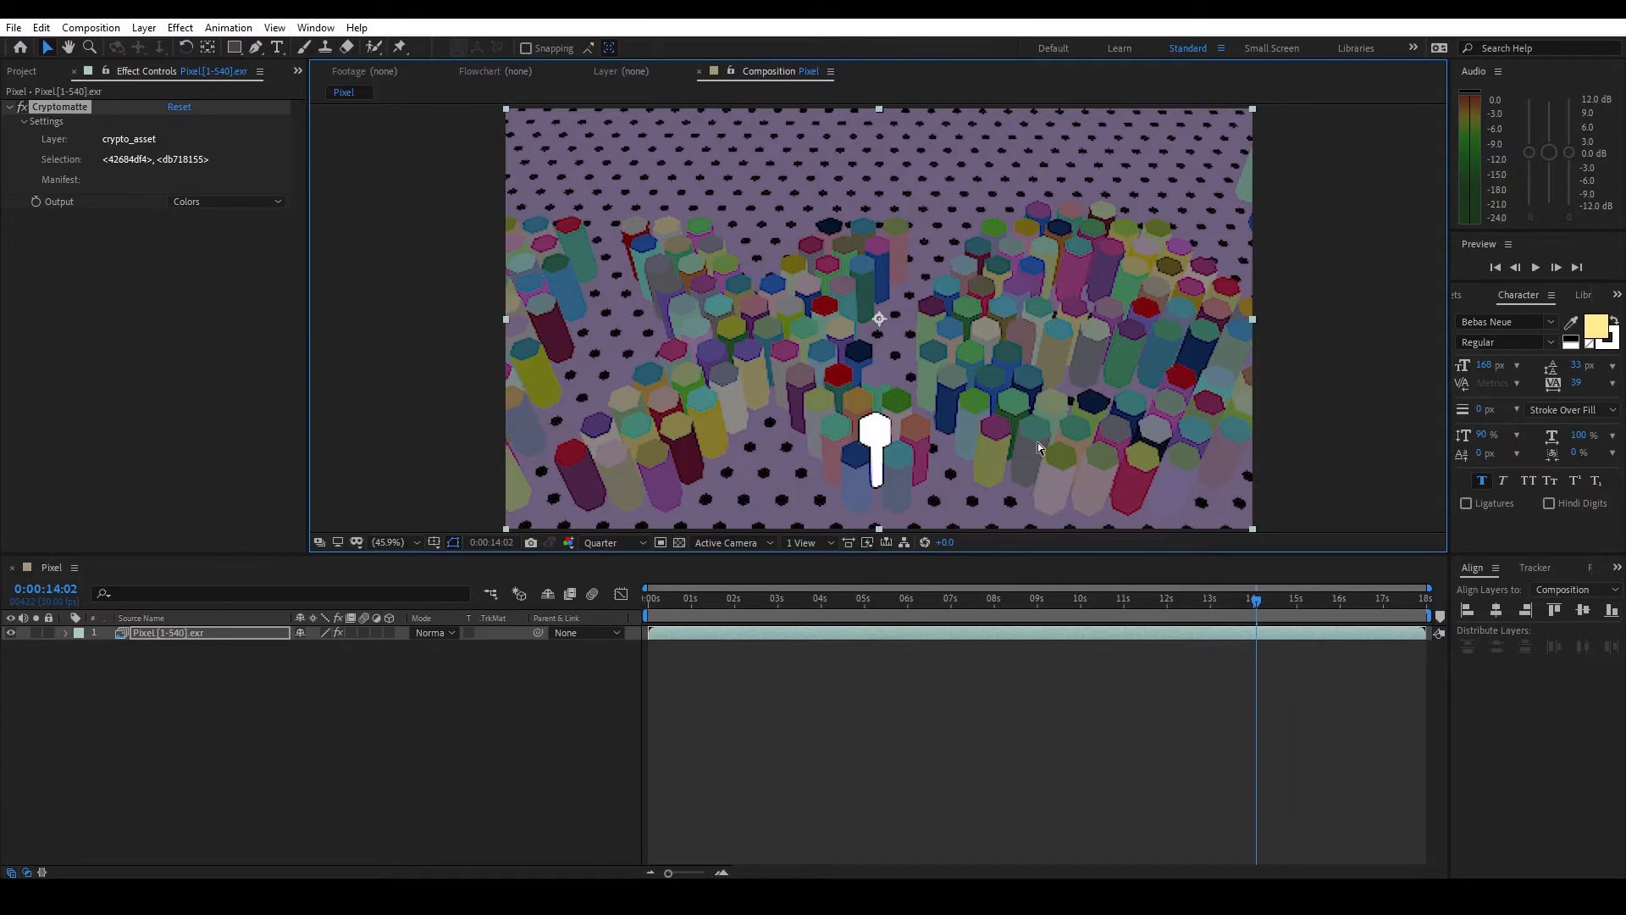
{"action": "mouse_move", "coordinate": [1044, 474]}
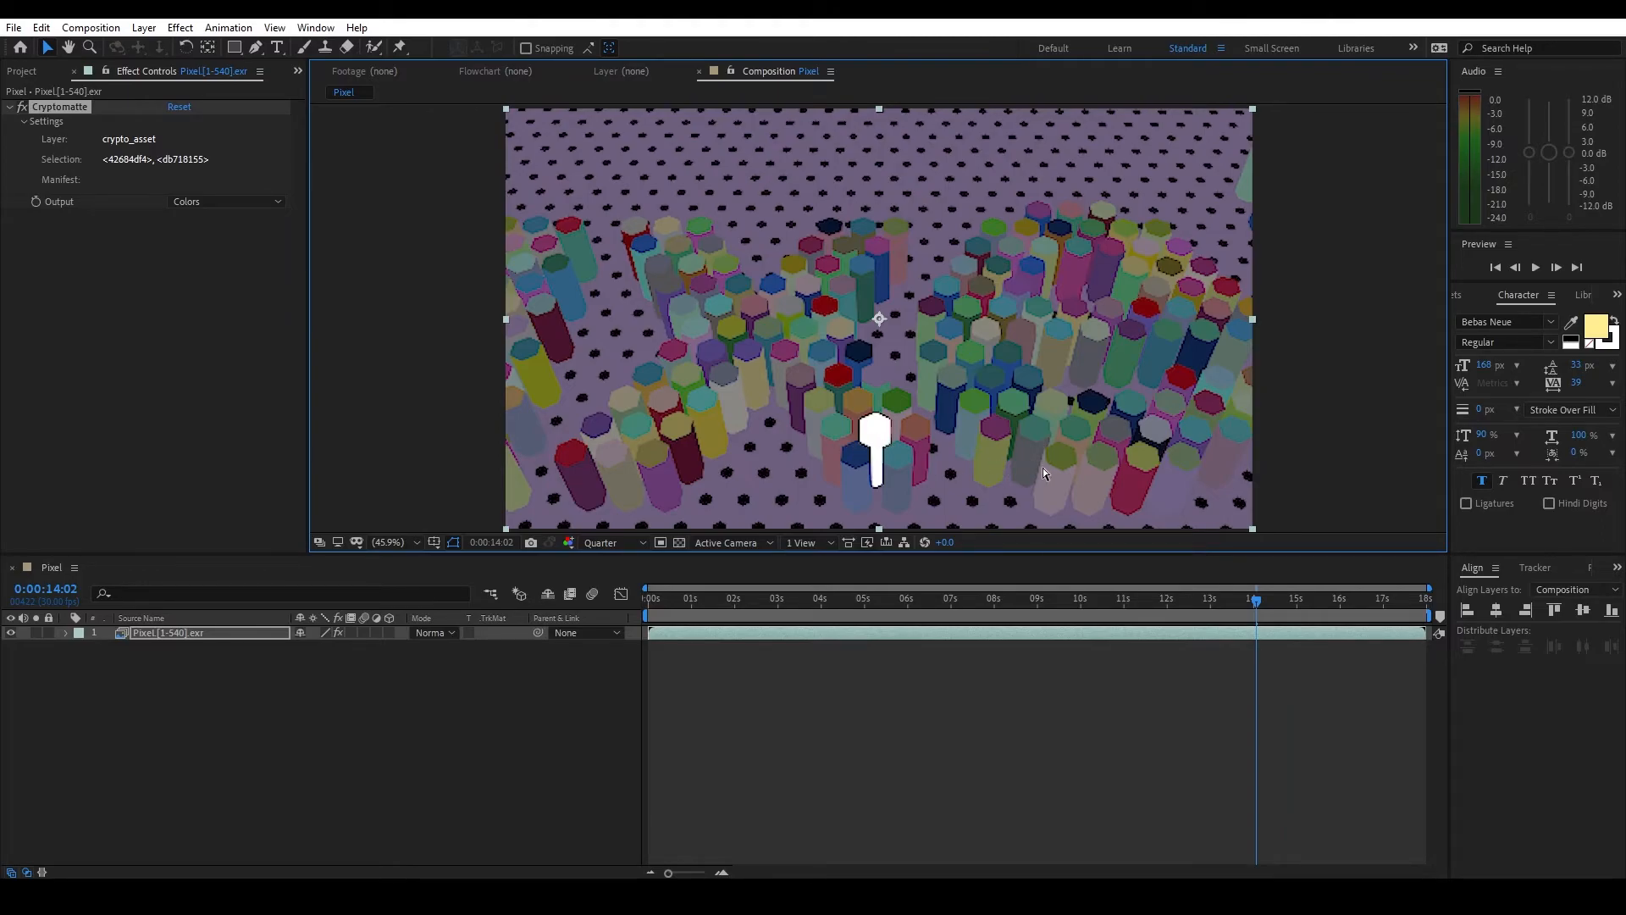
{"action": "mouse_move", "coordinate": [1250, 314]}
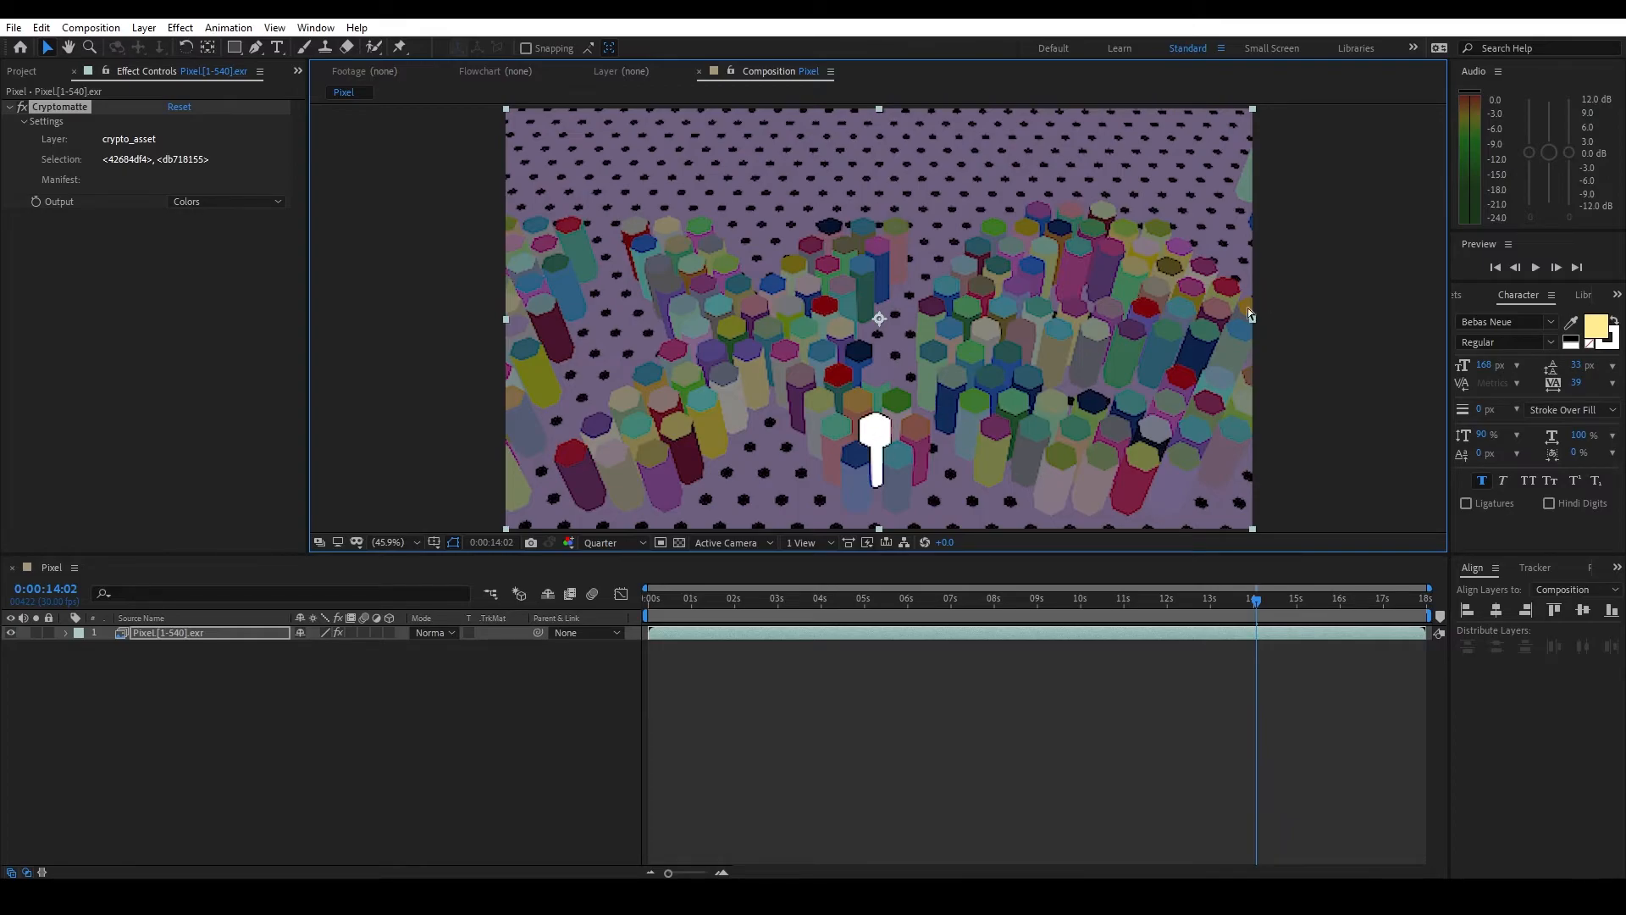
- Set Cryptomatte Output to Matte Only, leaving the peg white on black
{"action": "left_click", "coordinate": [225, 202]}
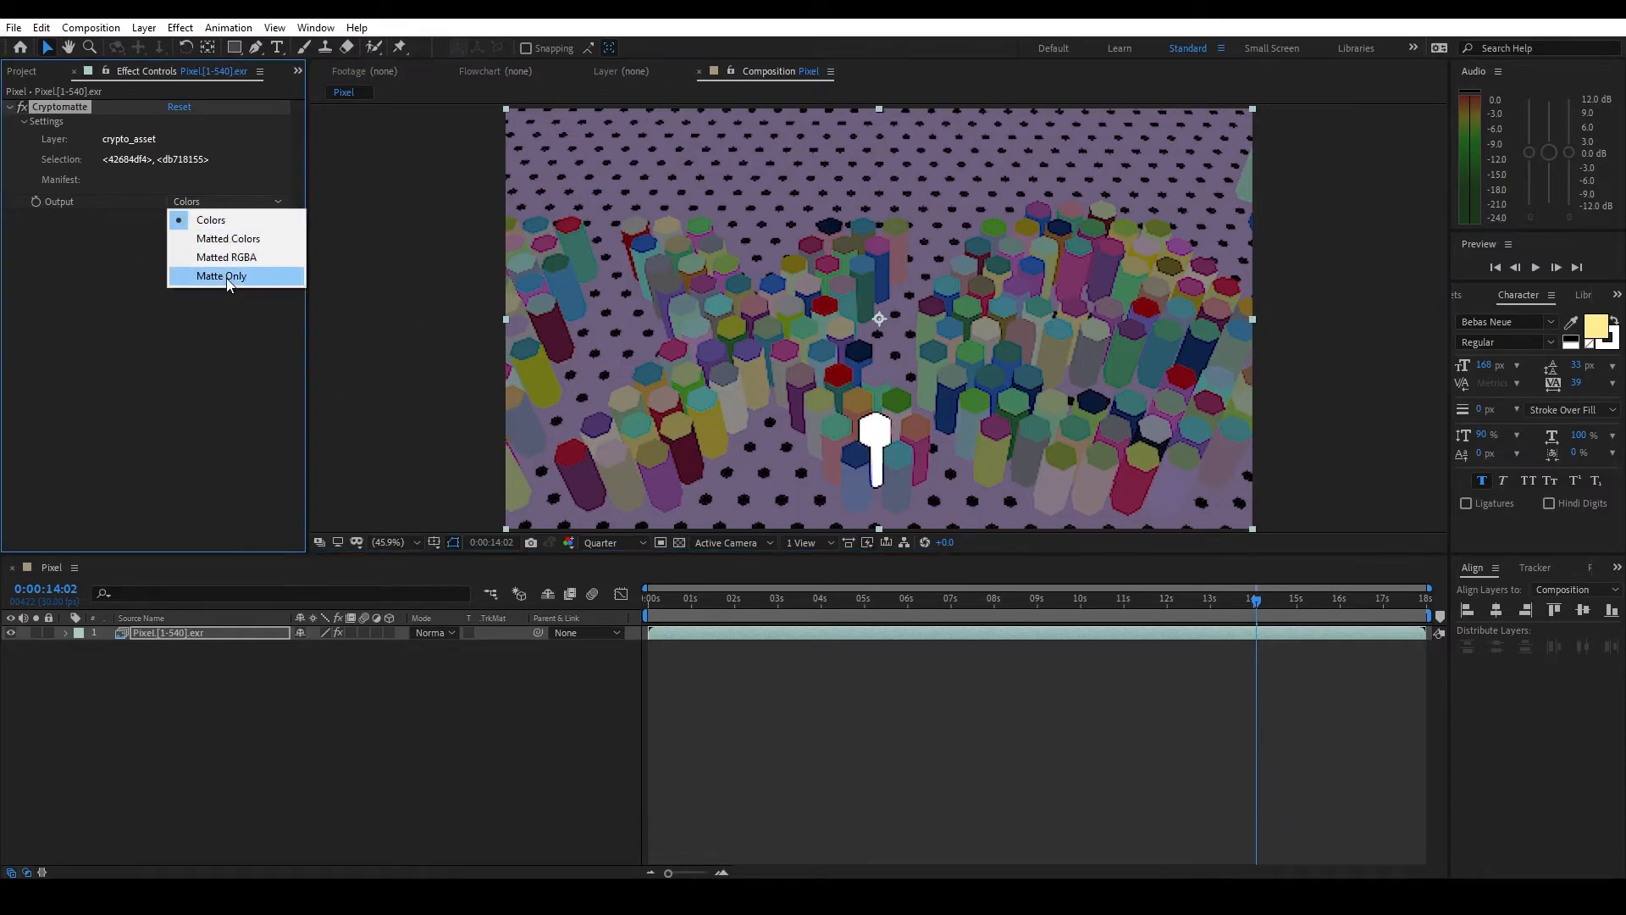
{"action": "left_click", "coordinate": [222, 274]}
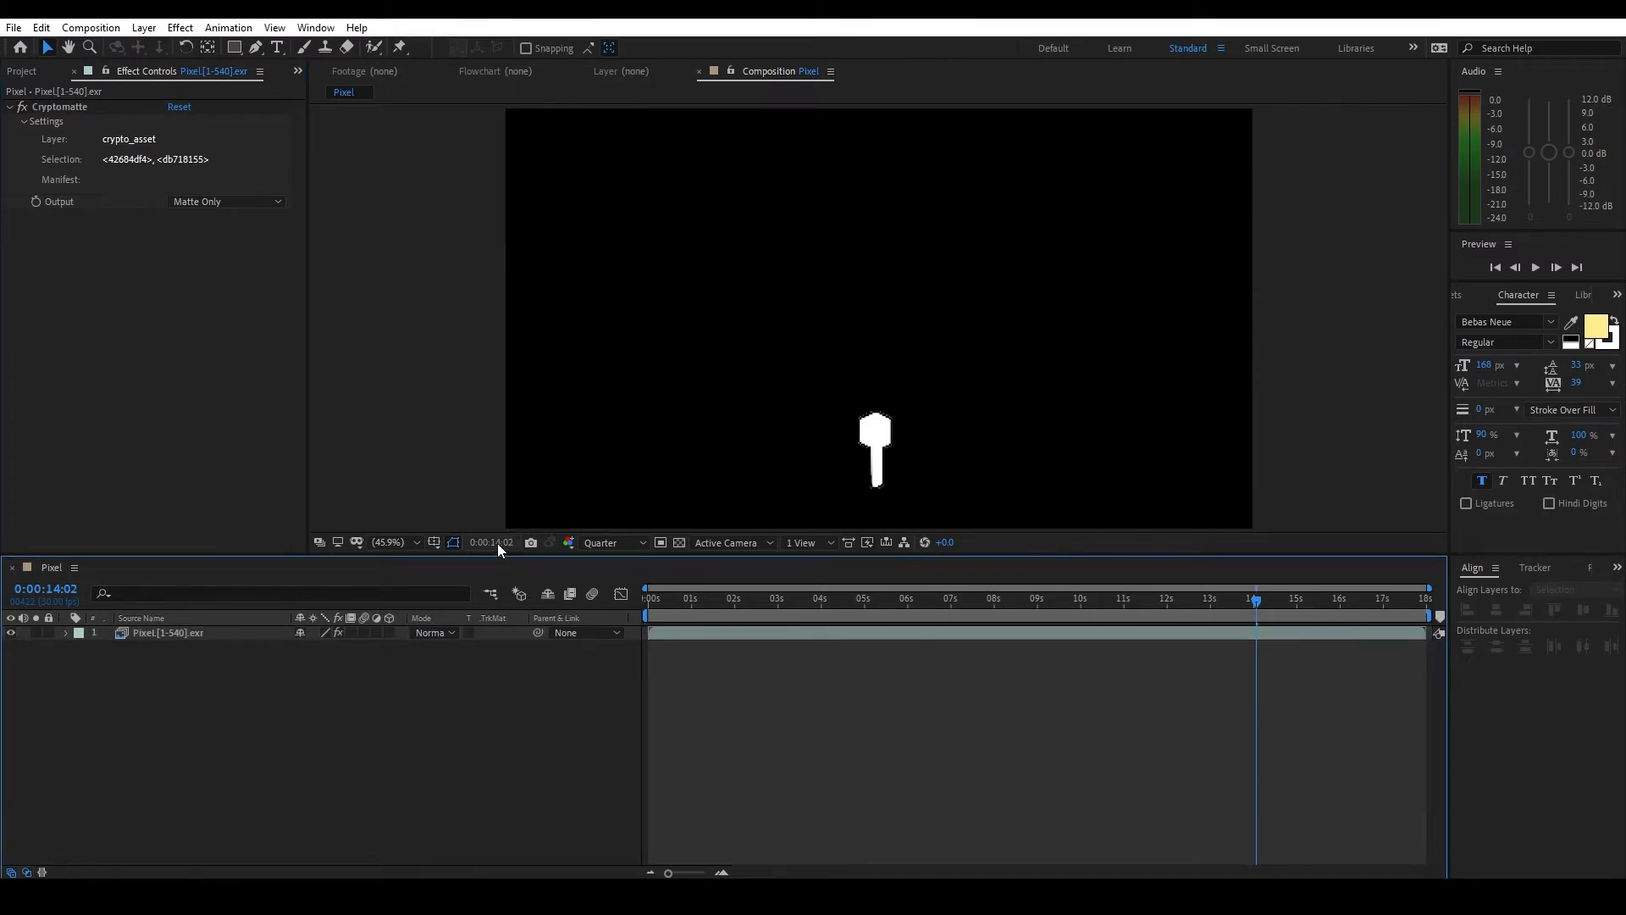
{"action": "mouse_move", "coordinate": [130, 265]}
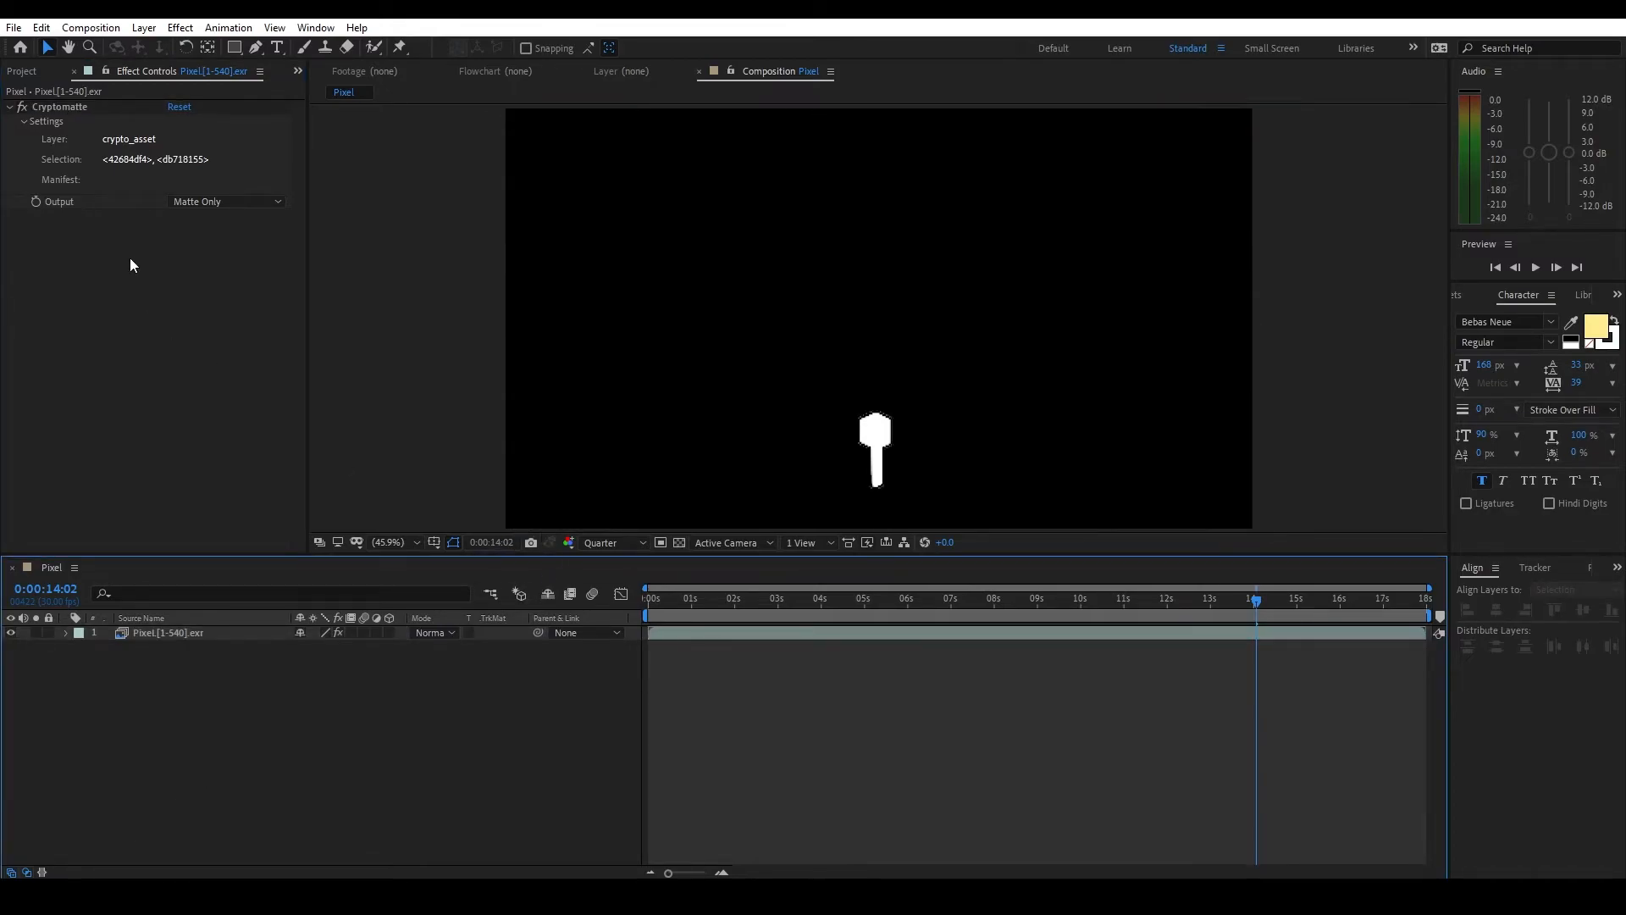
- Make the pegboard floor the Cryptomatte selection on Colors output
{"action": "left_click", "coordinate": [168, 633]}
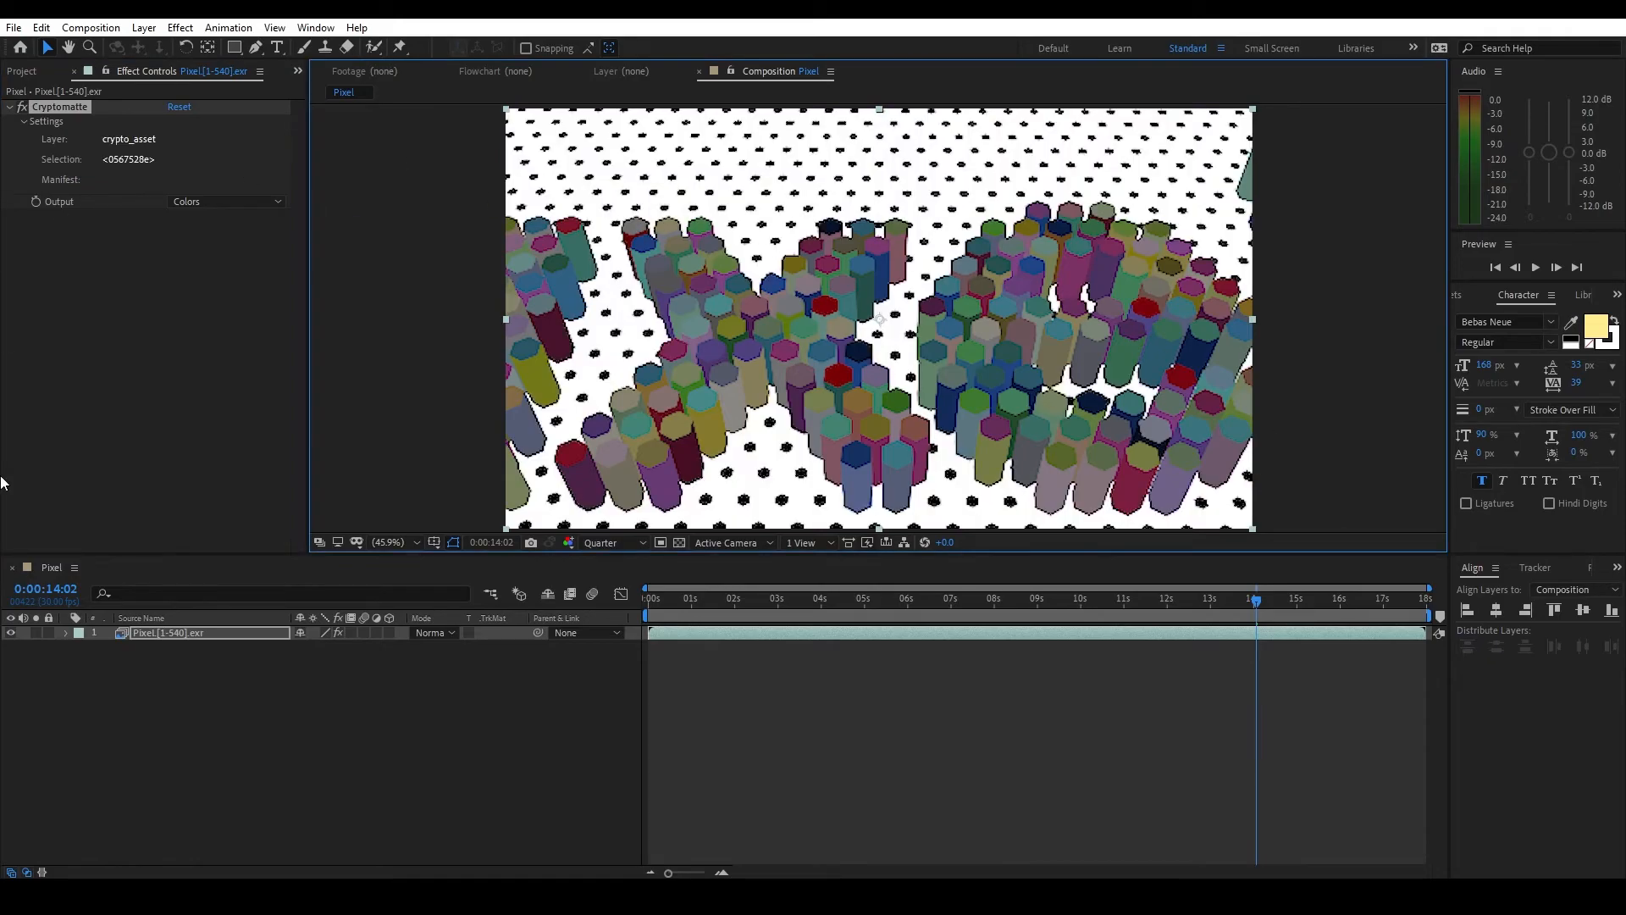
- Matte the render with an inverted luma duplicate to remove the floor, checking a later frame
{"action": "left_click", "coordinate": [225, 202]}
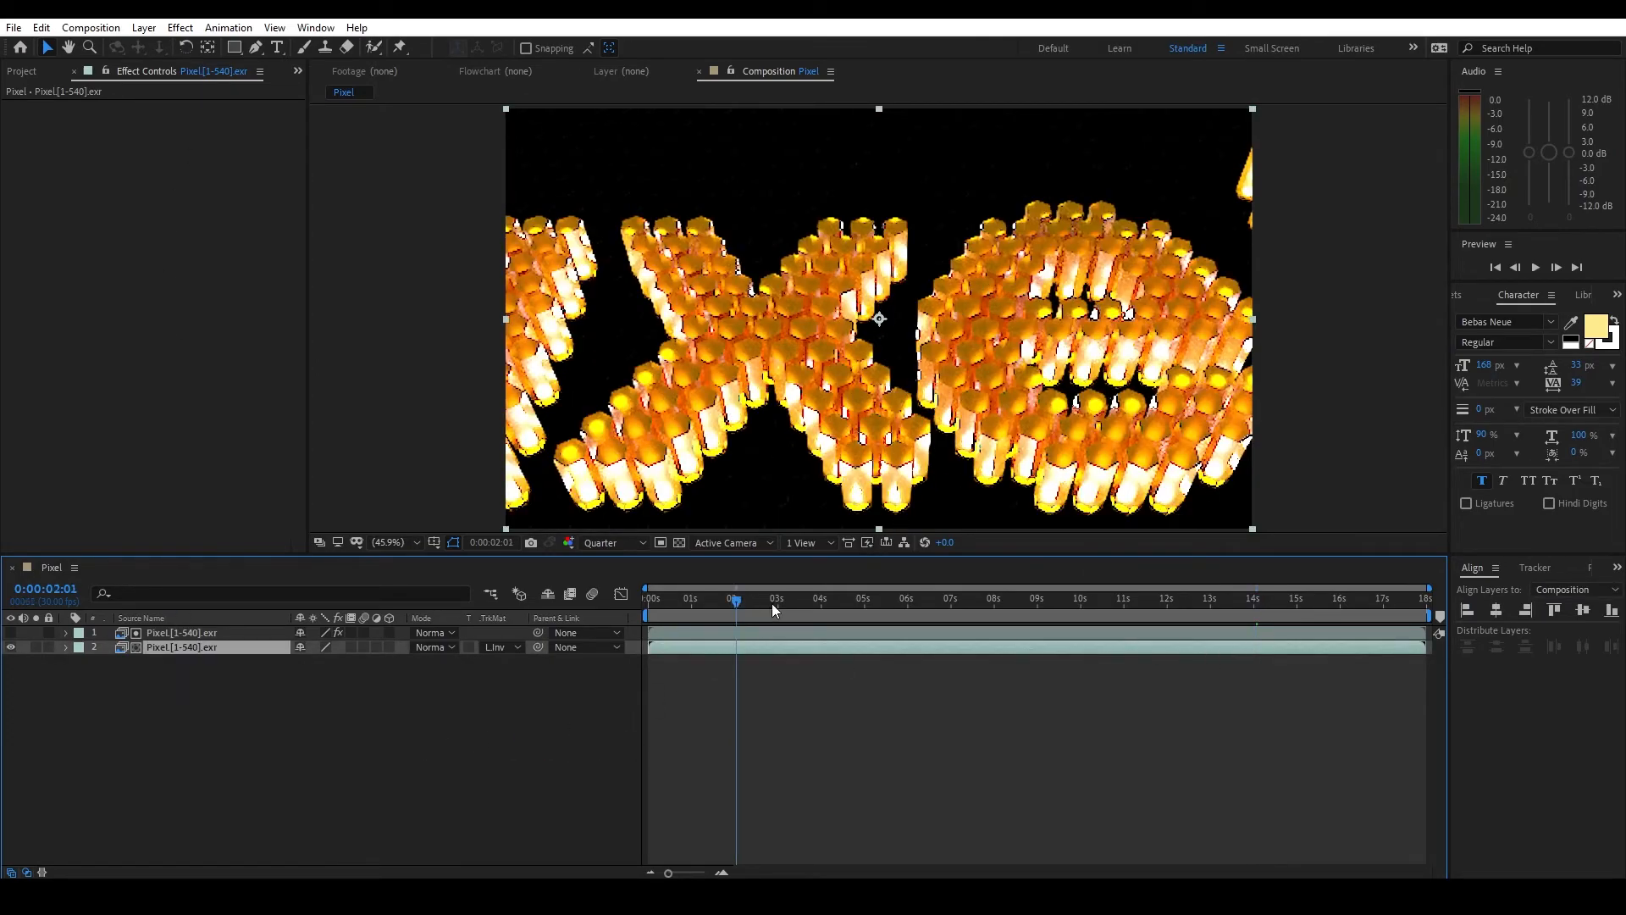
{"action": "left_click", "coordinate": [935, 600]}
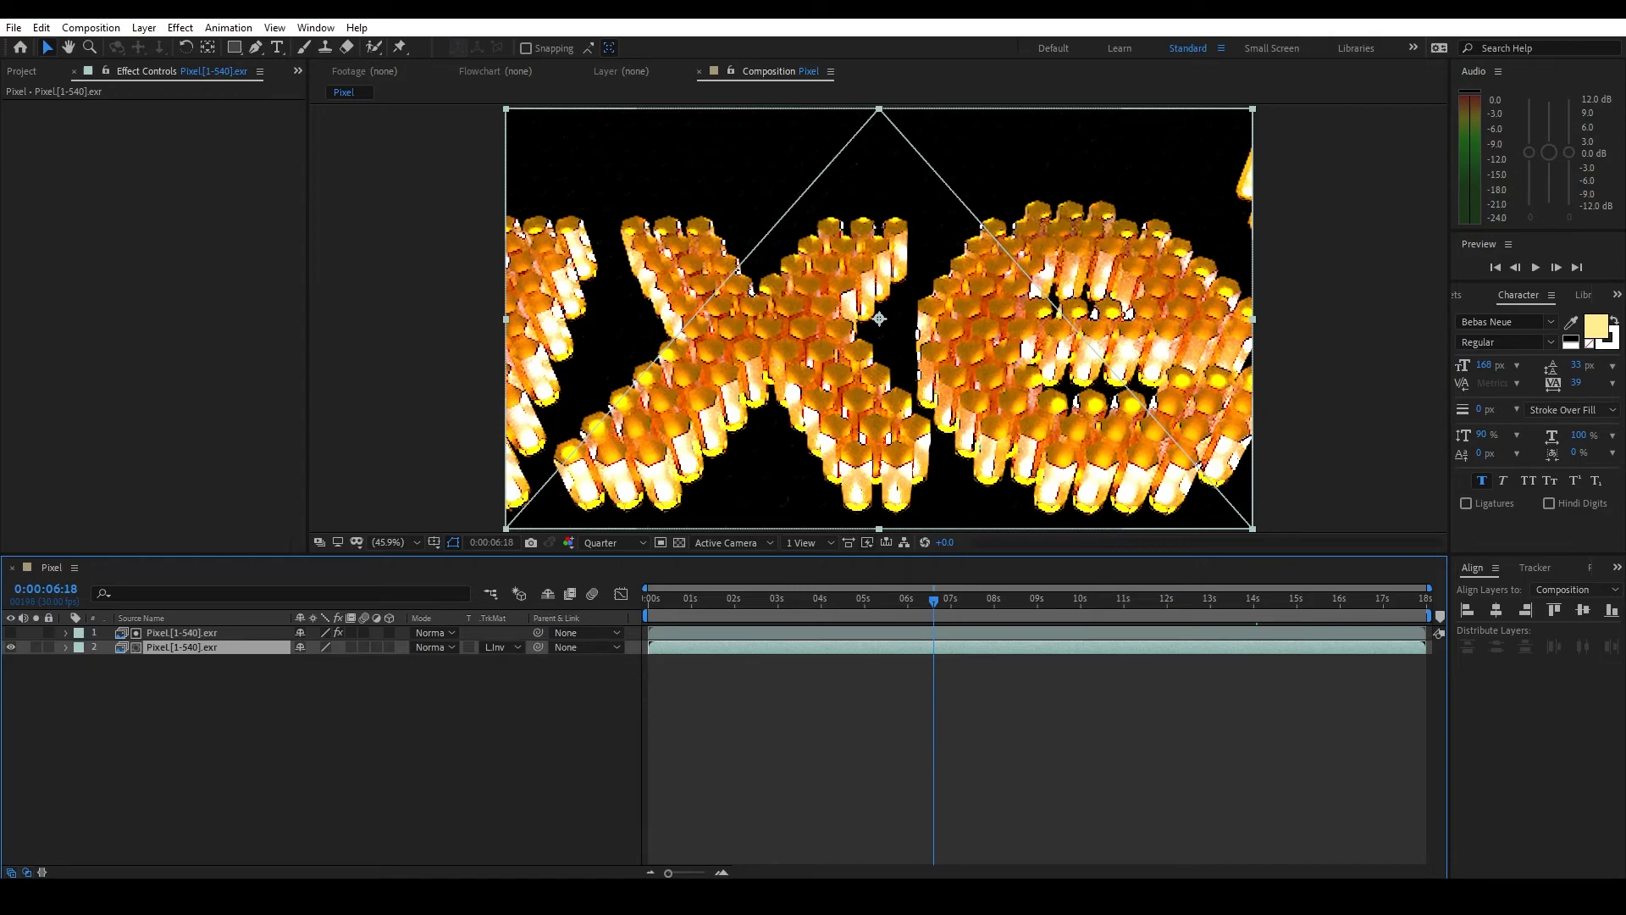